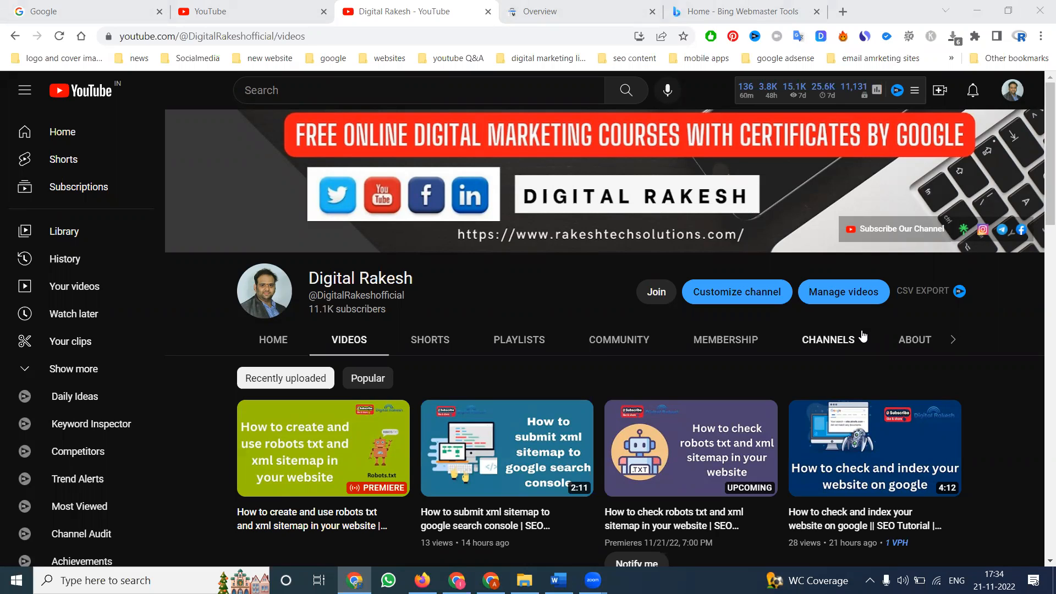
# Search the verified-sites list for 'arka' to find the Arka Loans property.
pyautogui.click(734, 11)
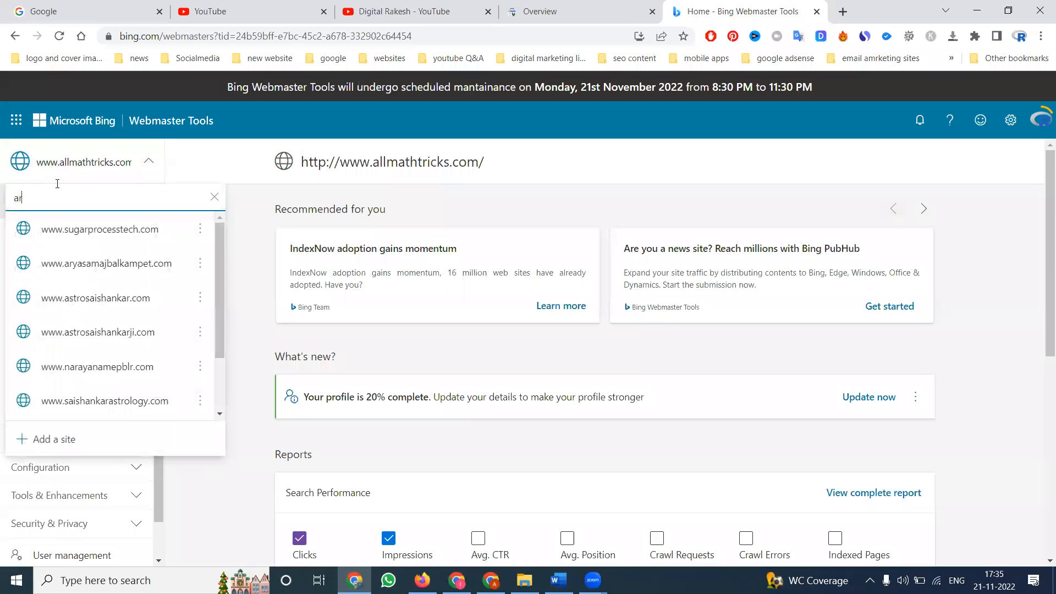
pyautogui.write('kaloans.com/contact-us')
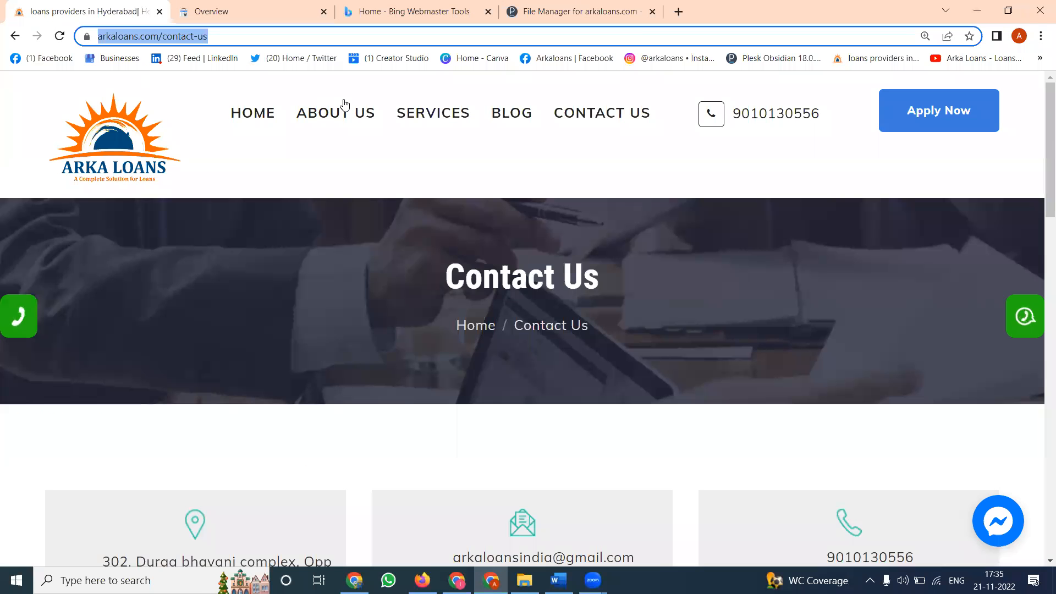
# View the Services page's home, mortgage, personal and business loan cards.
pyautogui.click(433, 112)
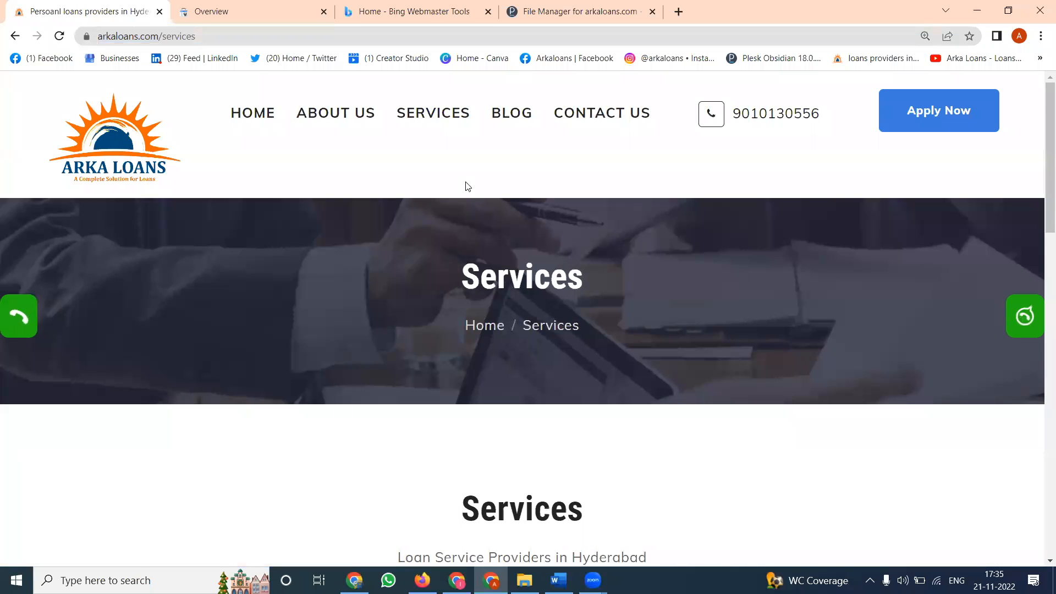
pyautogui.scroll(-3)
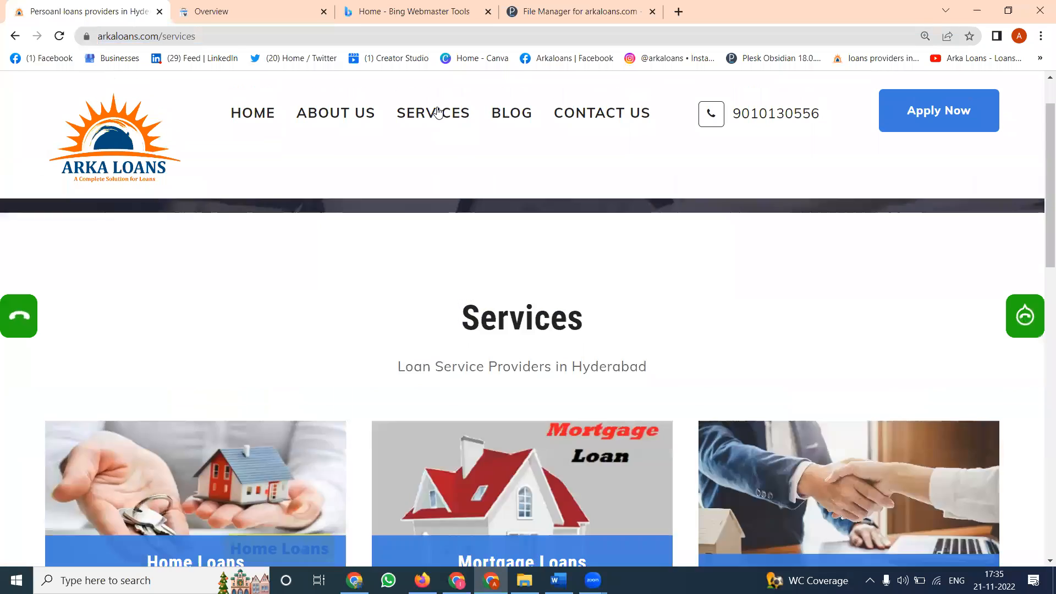
pyautogui.scroll(-3)
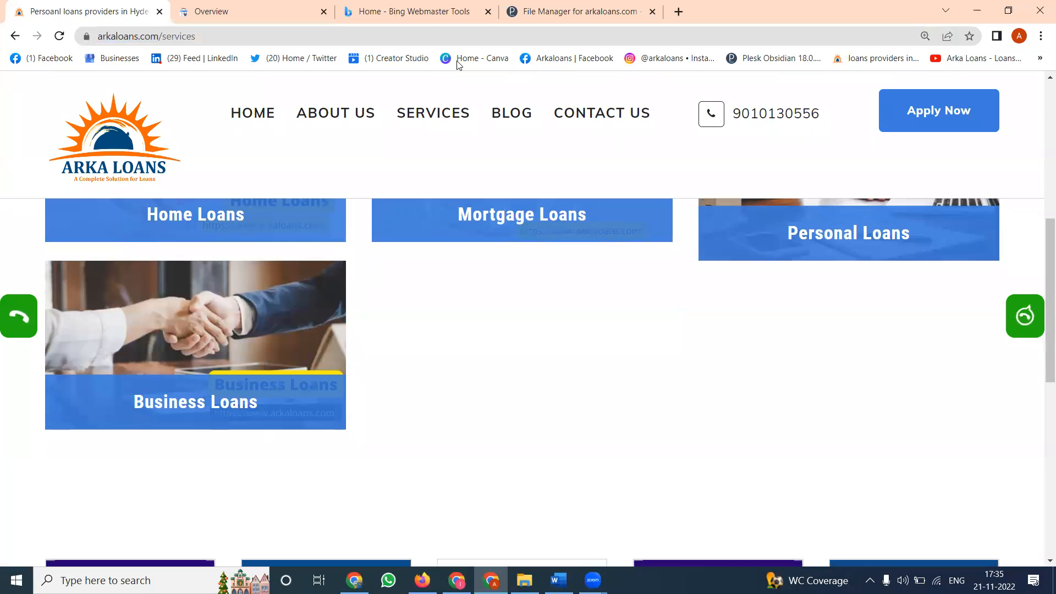
pyautogui.moveTo(416, 12)
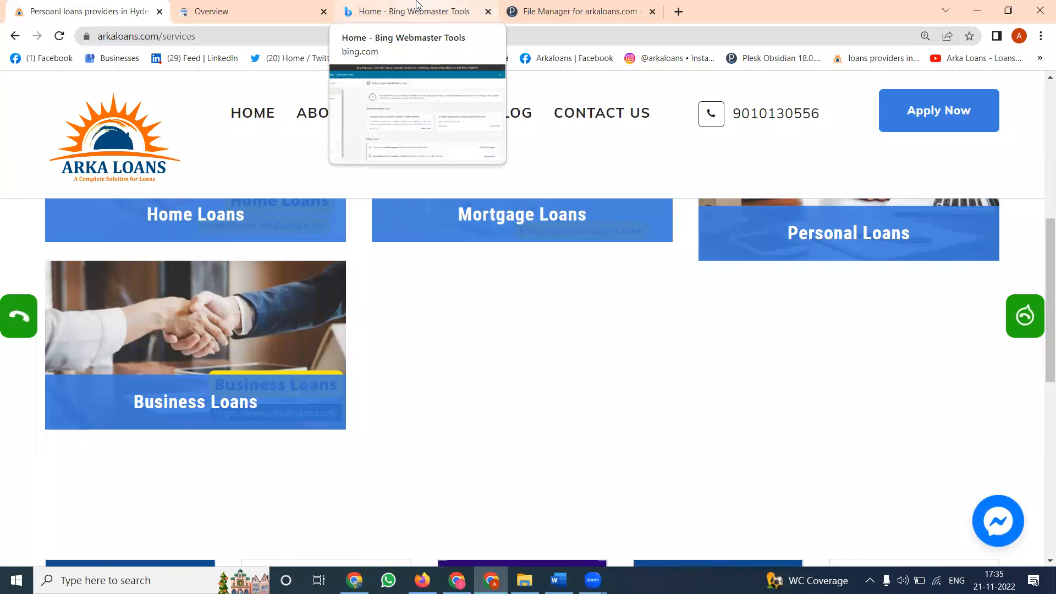
# Reach arkaloans.com user management and select the signed-in Google account's email to copy.
pyautogui.click(411, 12)
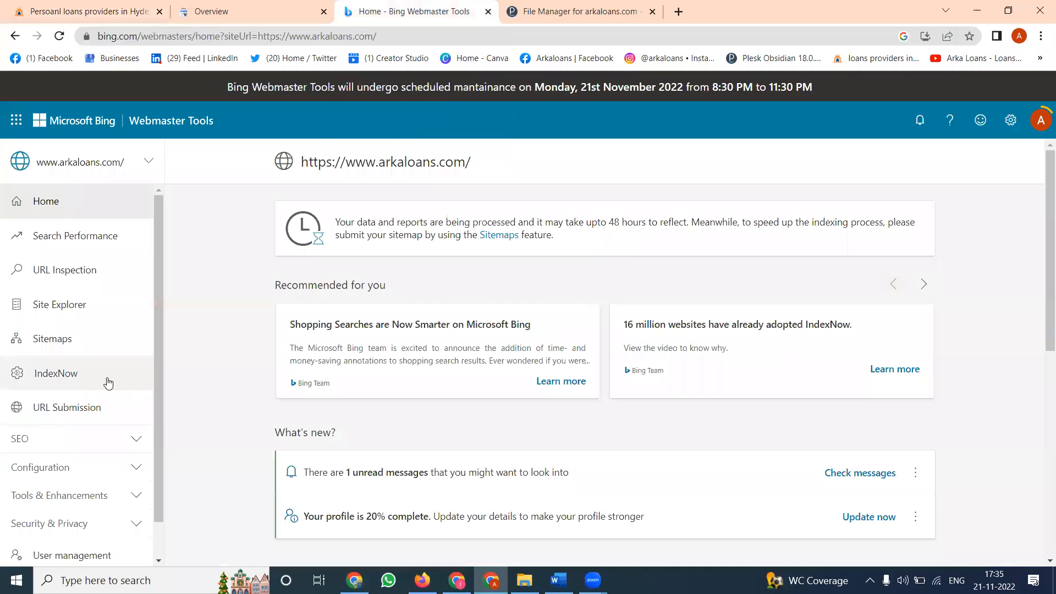
pyautogui.scroll(-3)
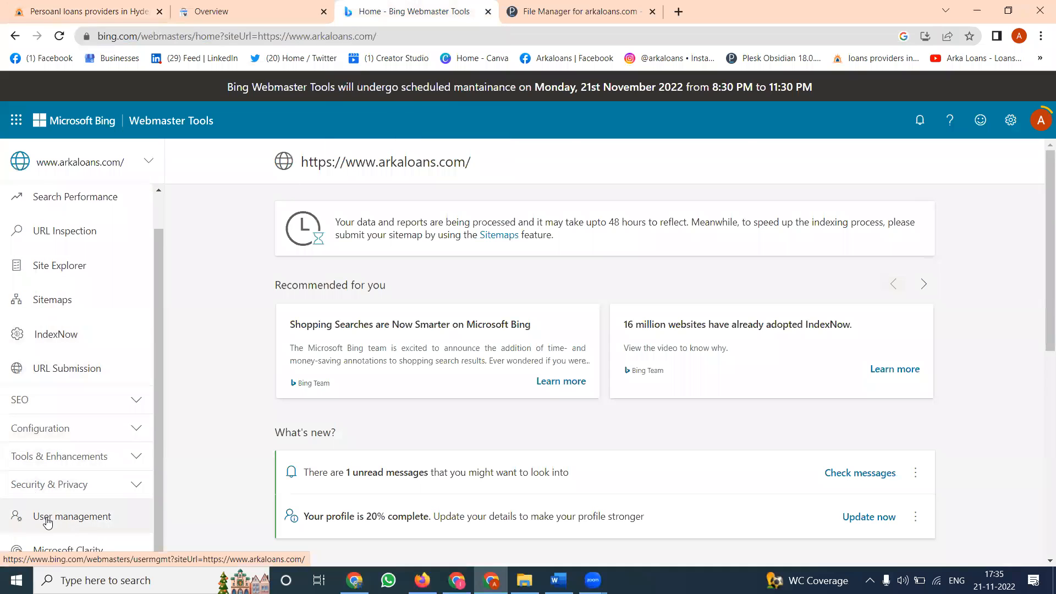
pyautogui.click(71, 516)
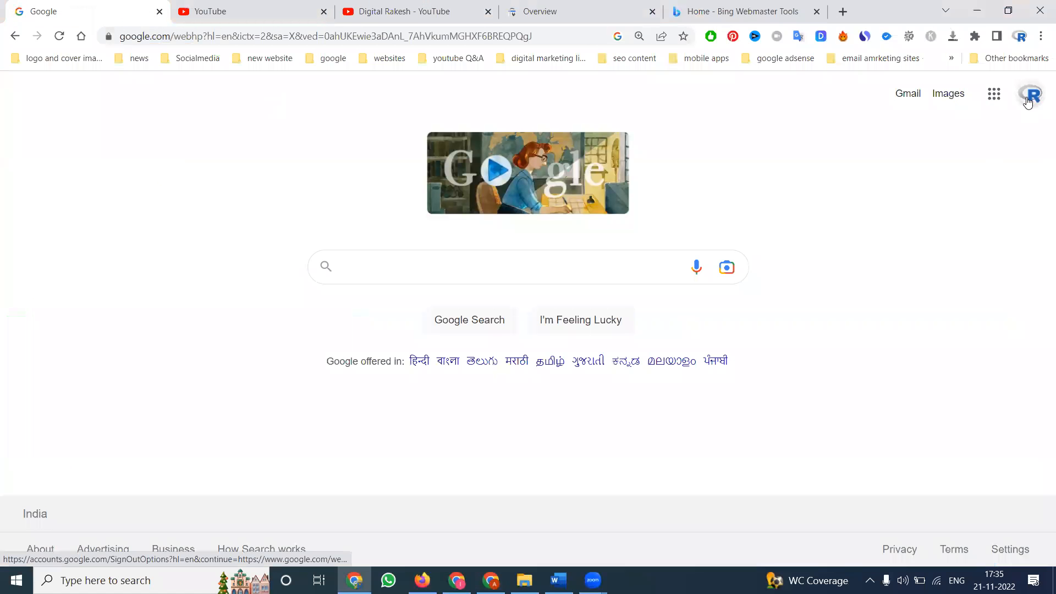
pyautogui.click(1029, 94)
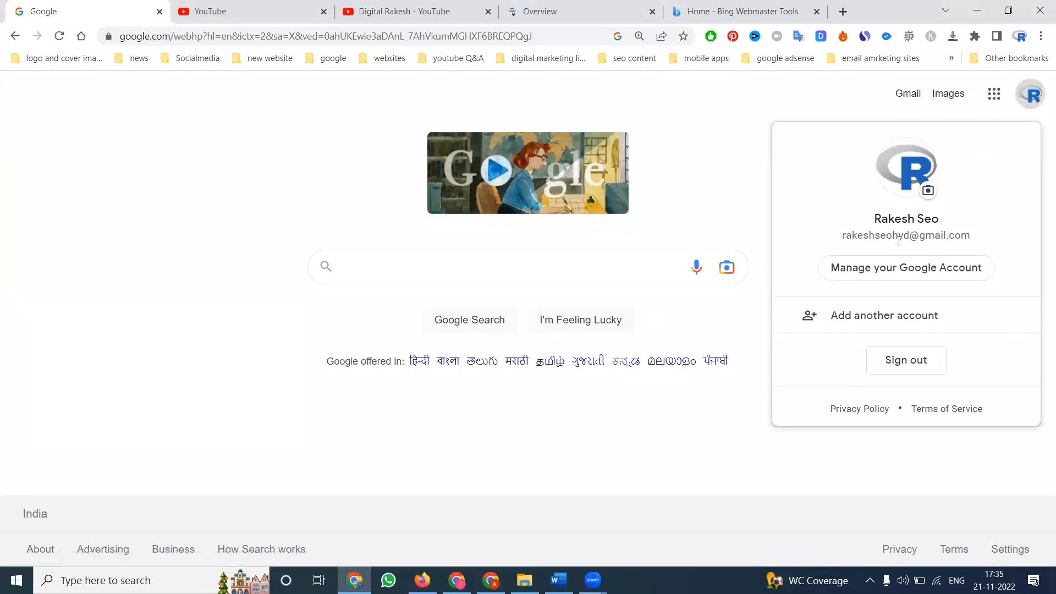
pyautogui.doubleClick(906, 235)
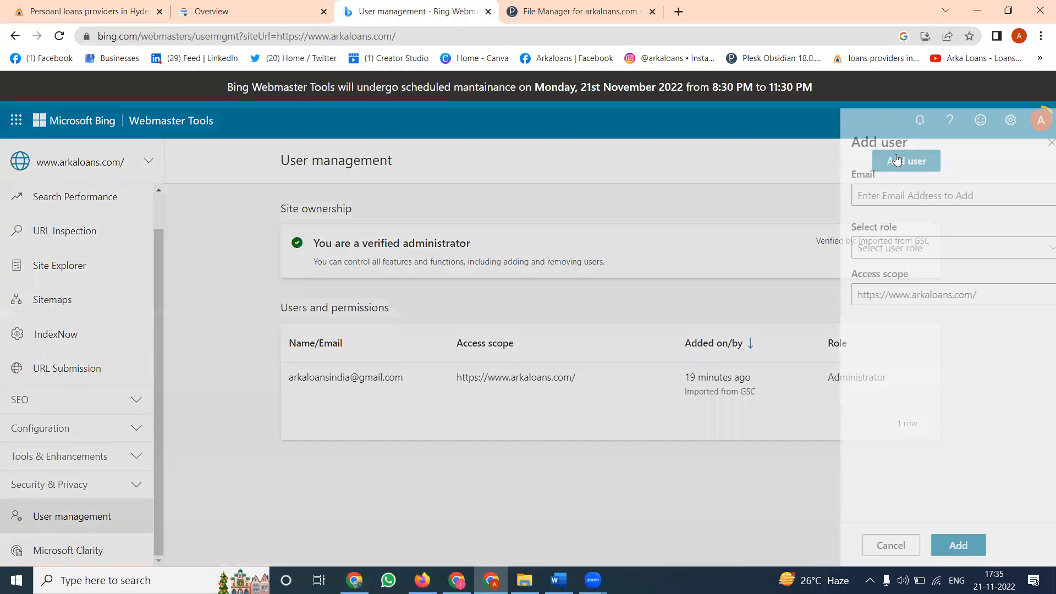
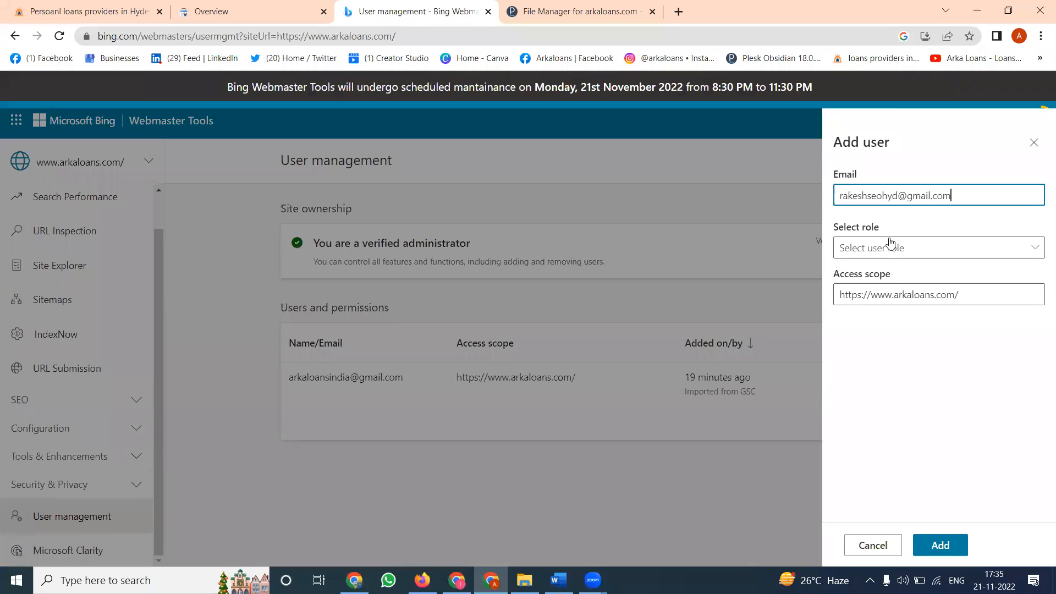
pyautogui.click(937, 247)
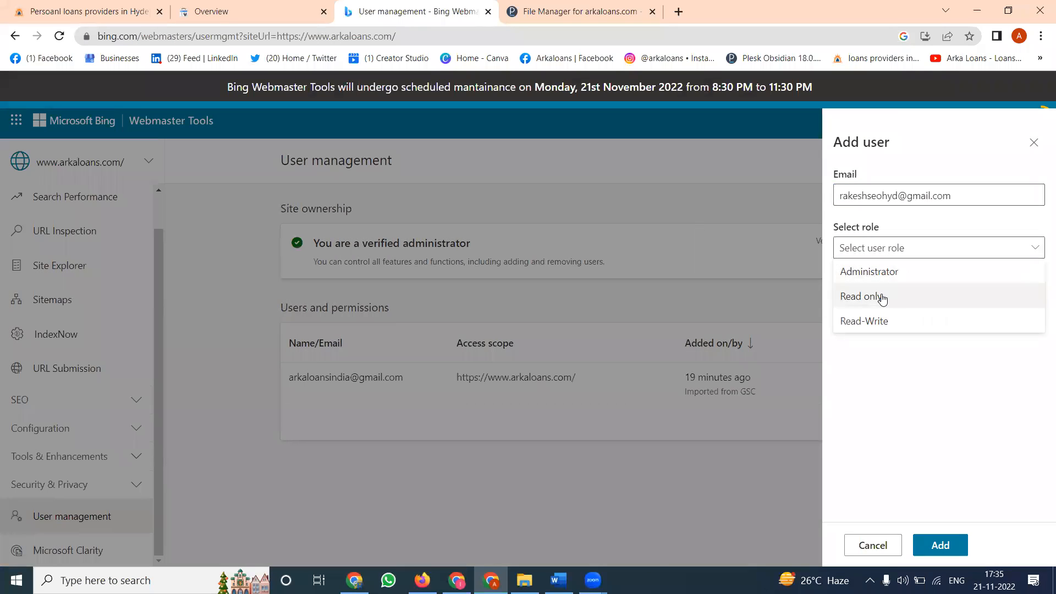
pyautogui.moveTo(882, 329)
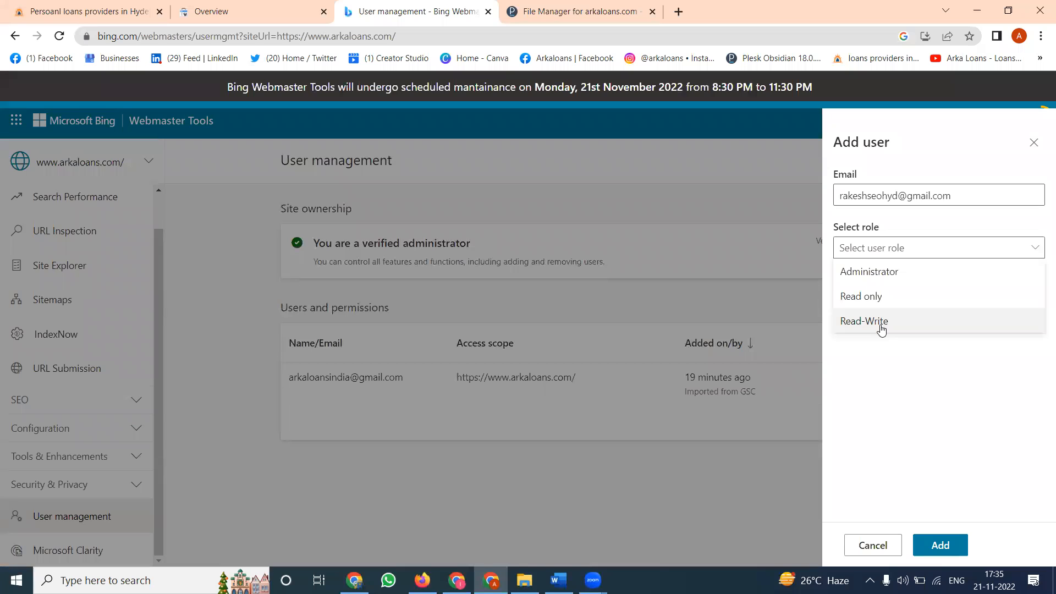
pyautogui.moveTo(879, 277)
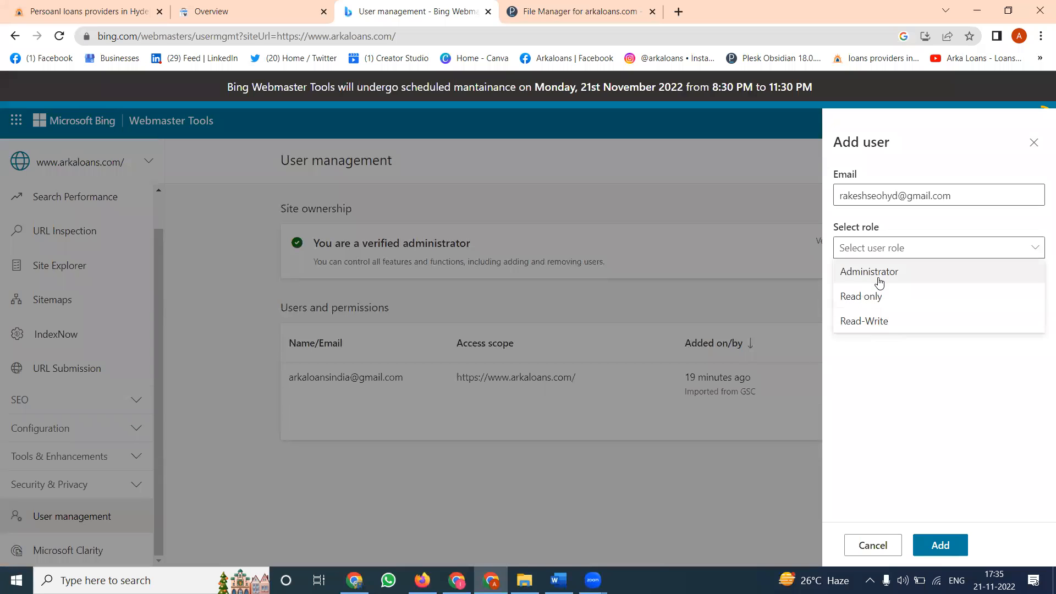
pyautogui.moveTo(867, 327)
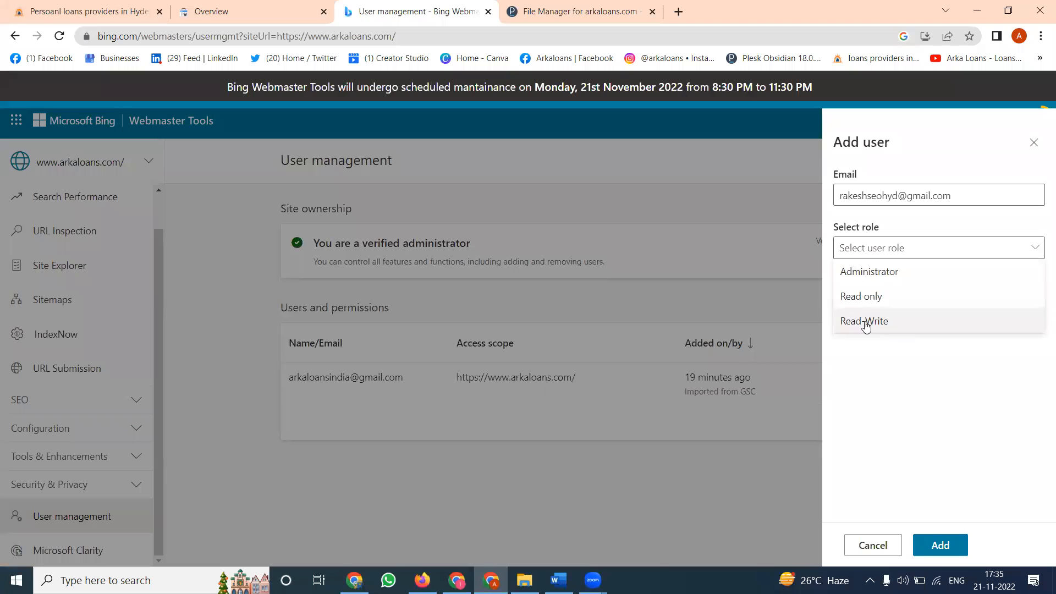
pyautogui.moveTo(869, 271)
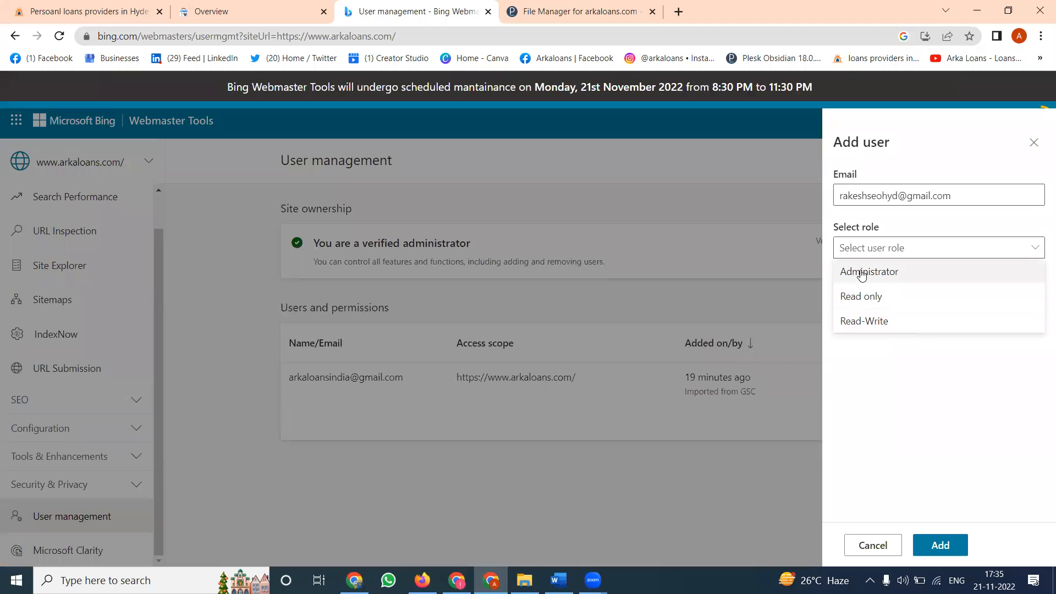
pyautogui.click(869, 271)
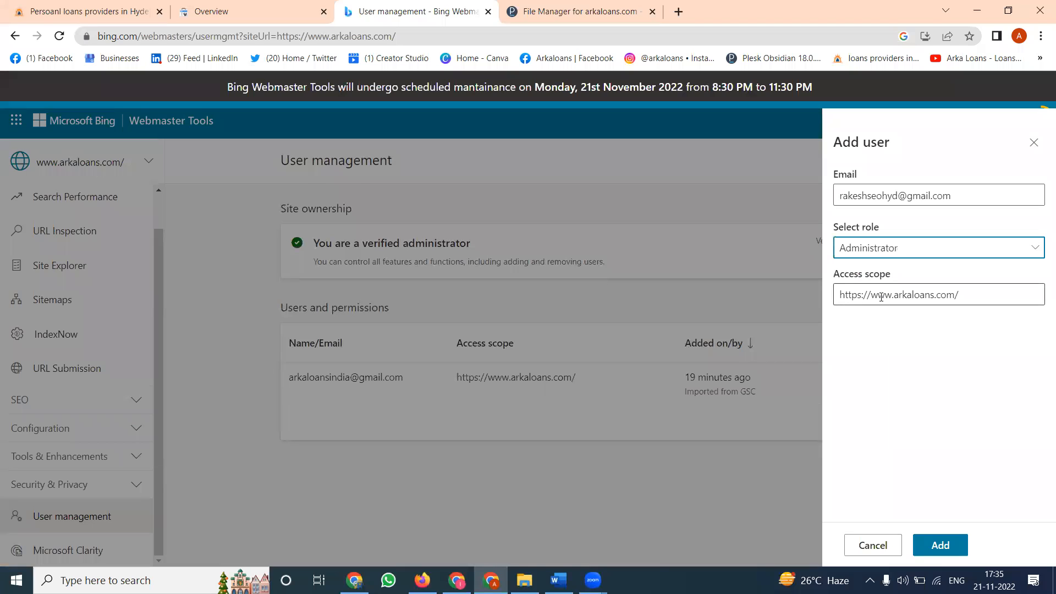
pyautogui.moveTo(884, 469)
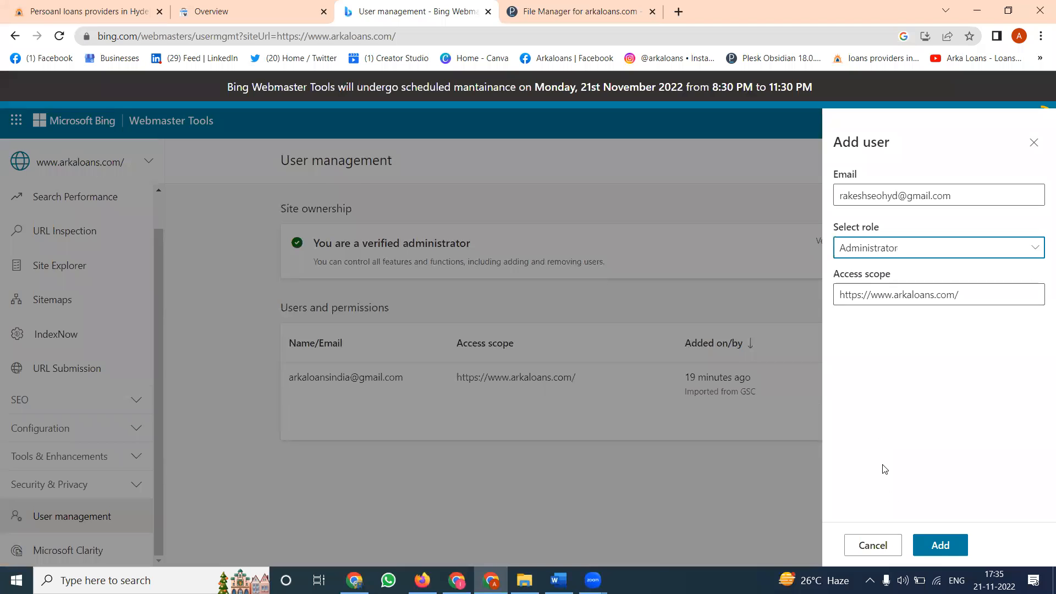
pyautogui.click(939, 545)
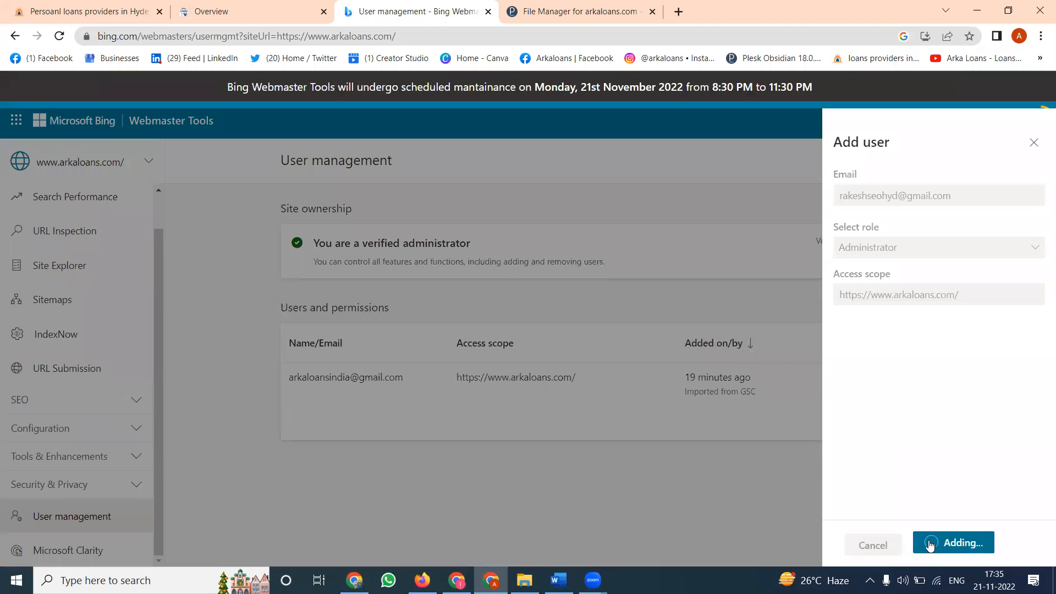
pyautogui.click(952, 542)
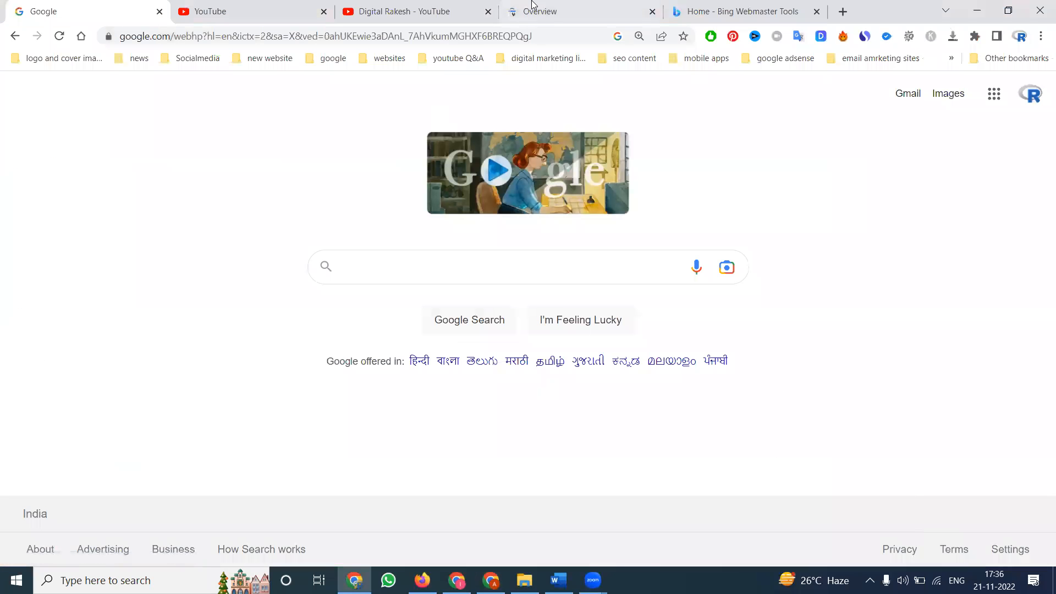
# Reload Bing Webmaster Tools in the second browser after the connection error.
pyautogui.click(734, 12)
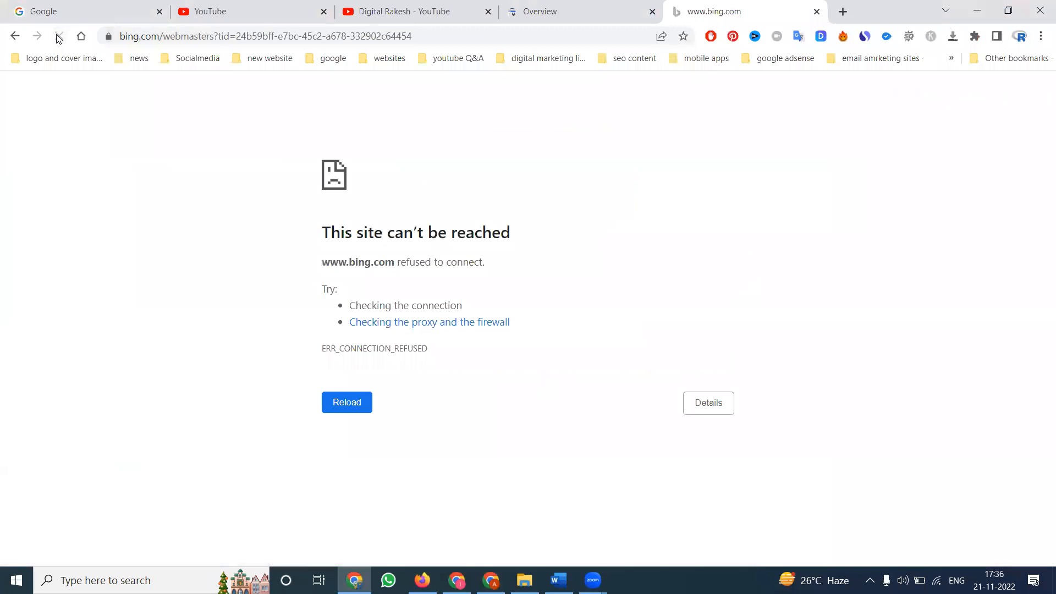
pyautogui.moveTo(59, 35)
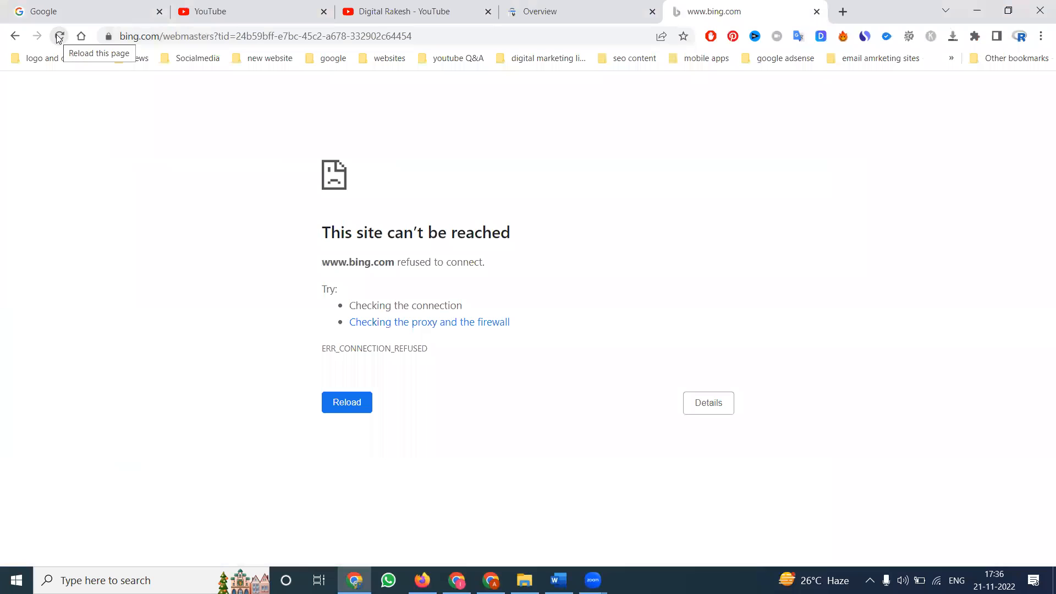
pyautogui.click(59, 36)
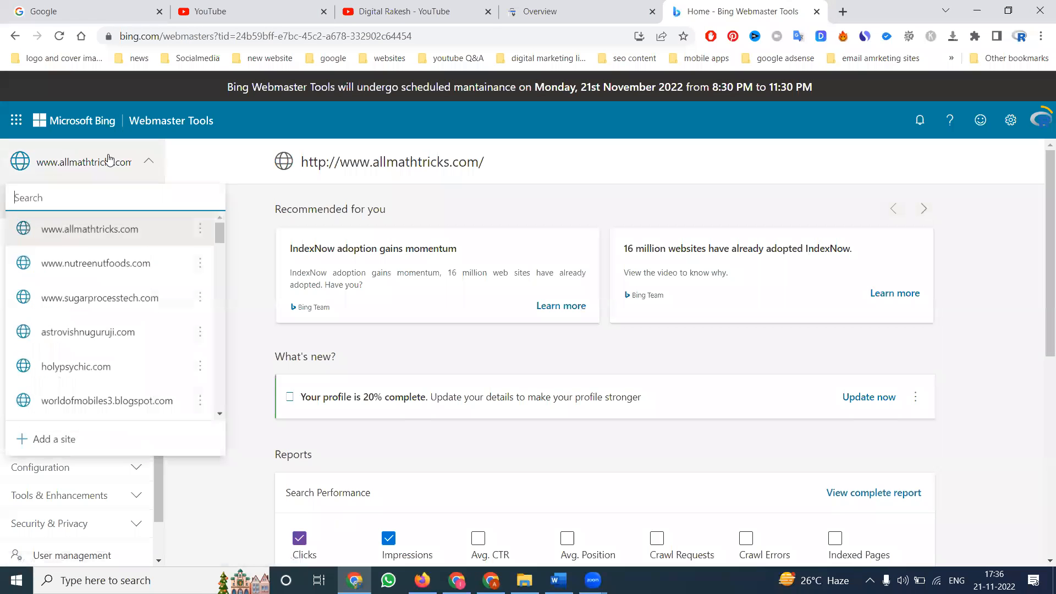
pyautogui.write('ark')
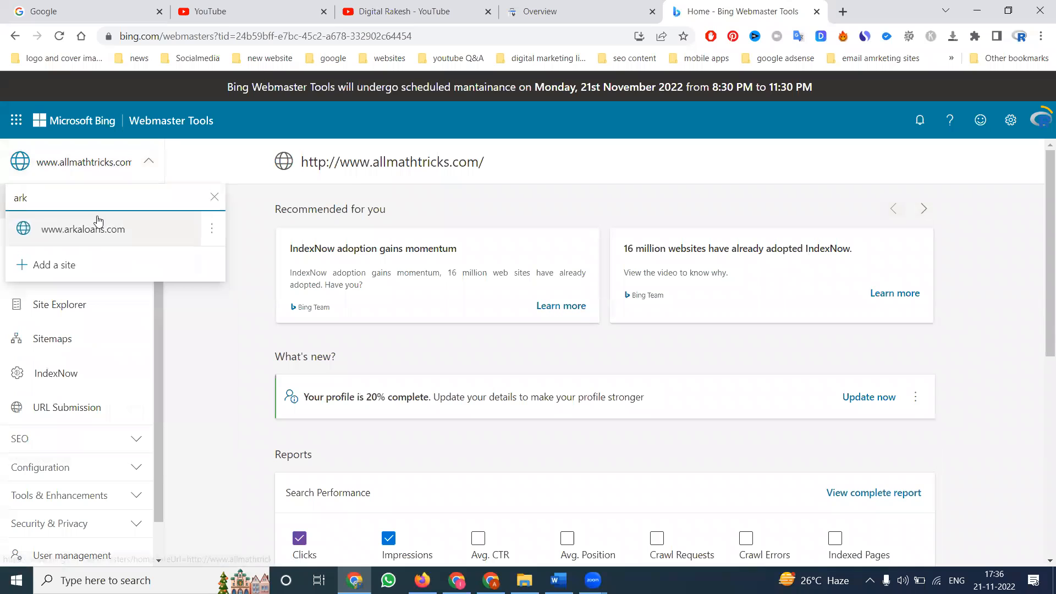
pyautogui.click(84, 229)
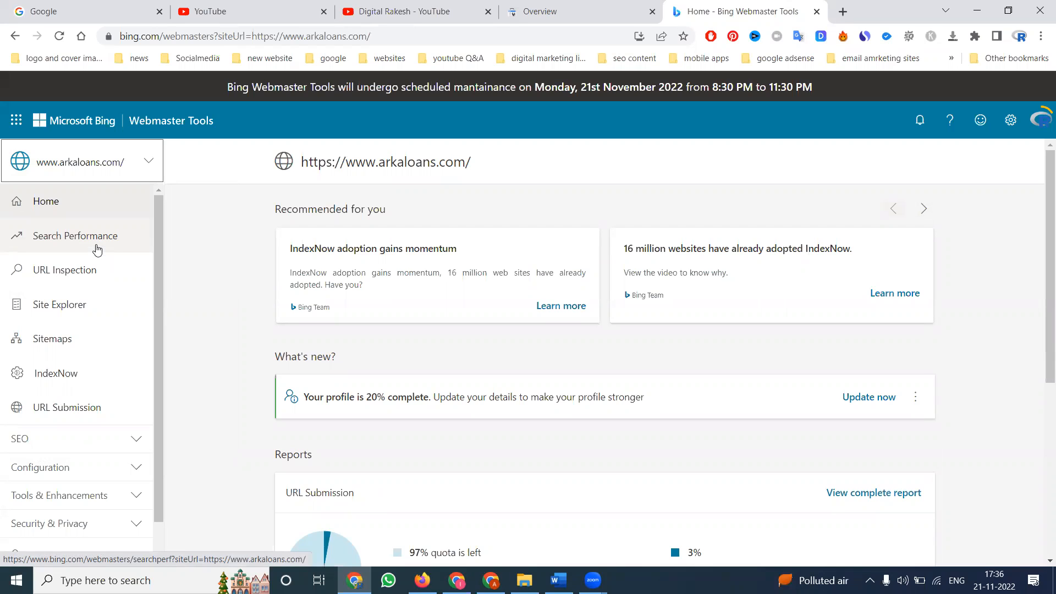
pyautogui.moveTo(65, 270)
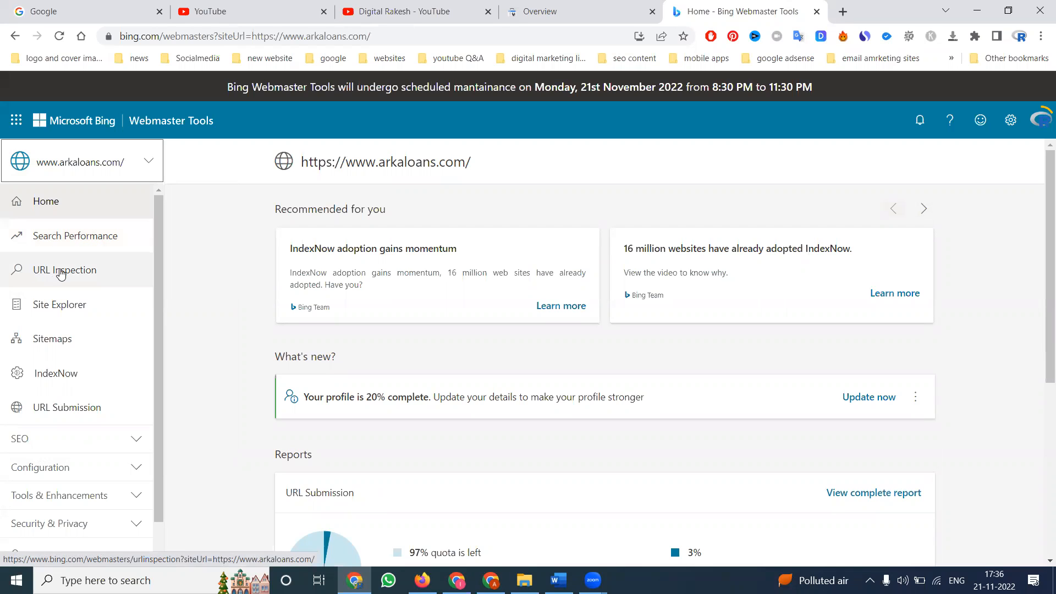
pyautogui.moveTo(48, 275)
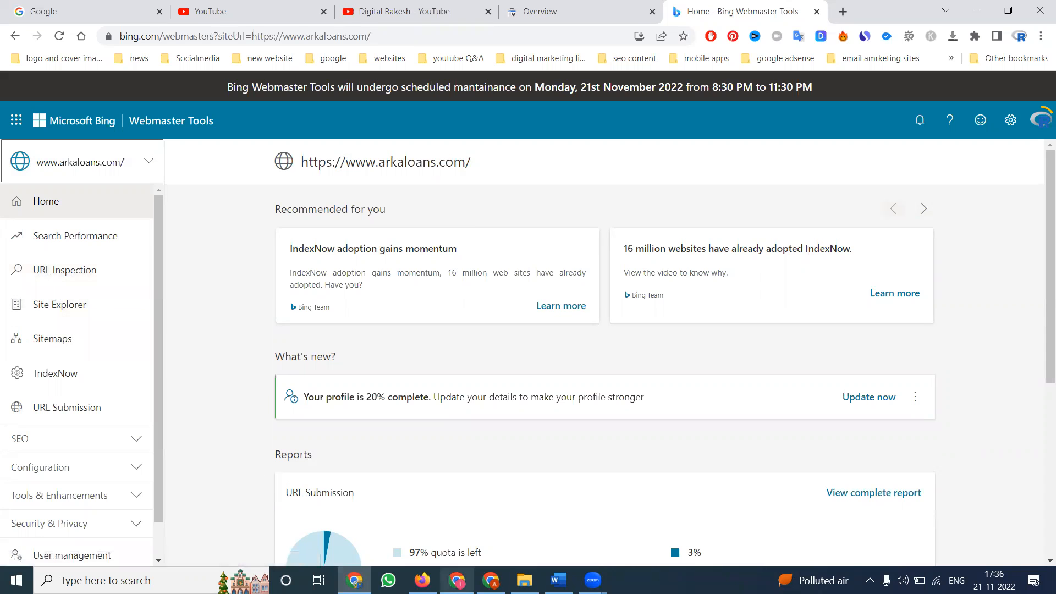
pyautogui.click(68, 554)
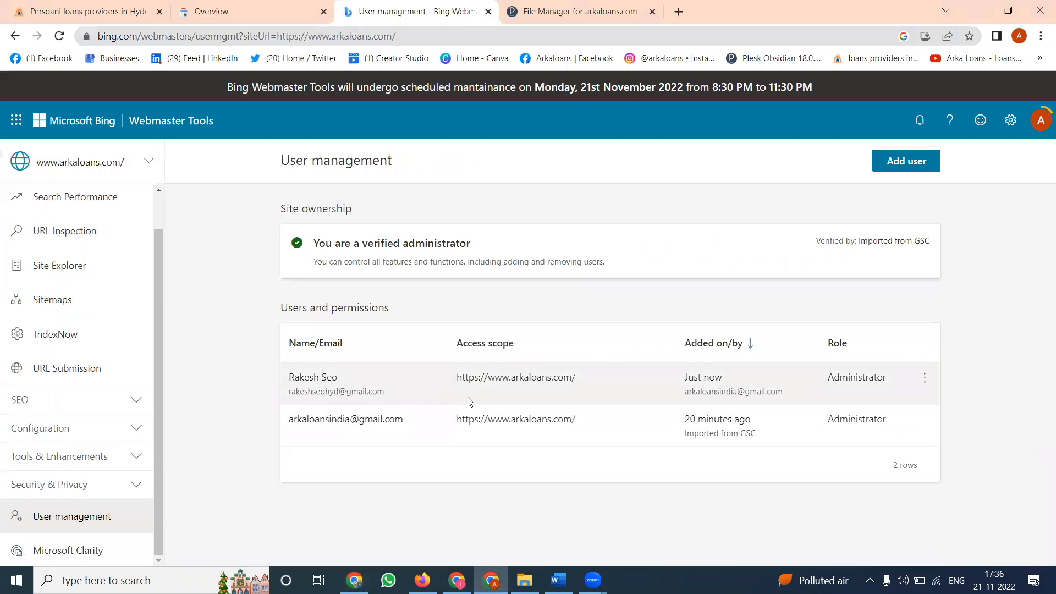
pyautogui.moveTo(453, 336)
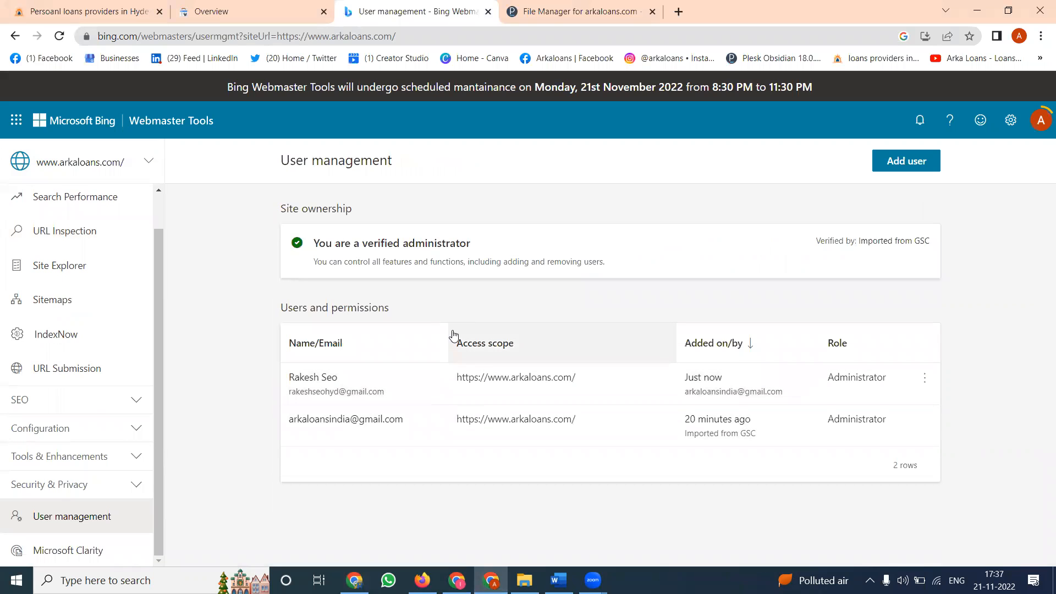
pyautogui.moveTo(450, 315)
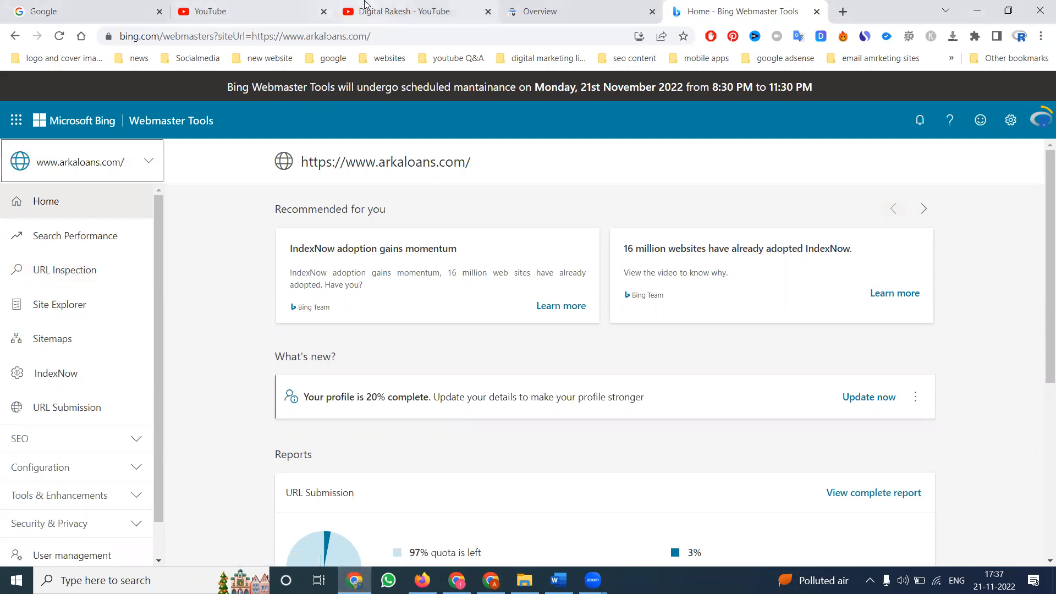
# Bring up the Digital Rakesh channel's Videos page.
pyautogui.click(397, 12)
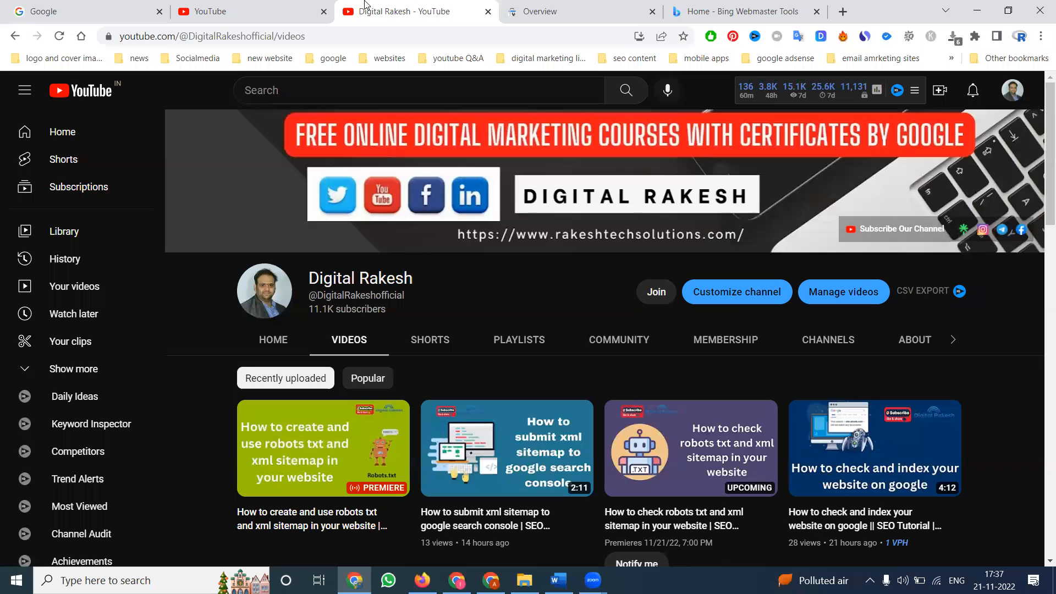
pyautogui.moveTo(632, 455)
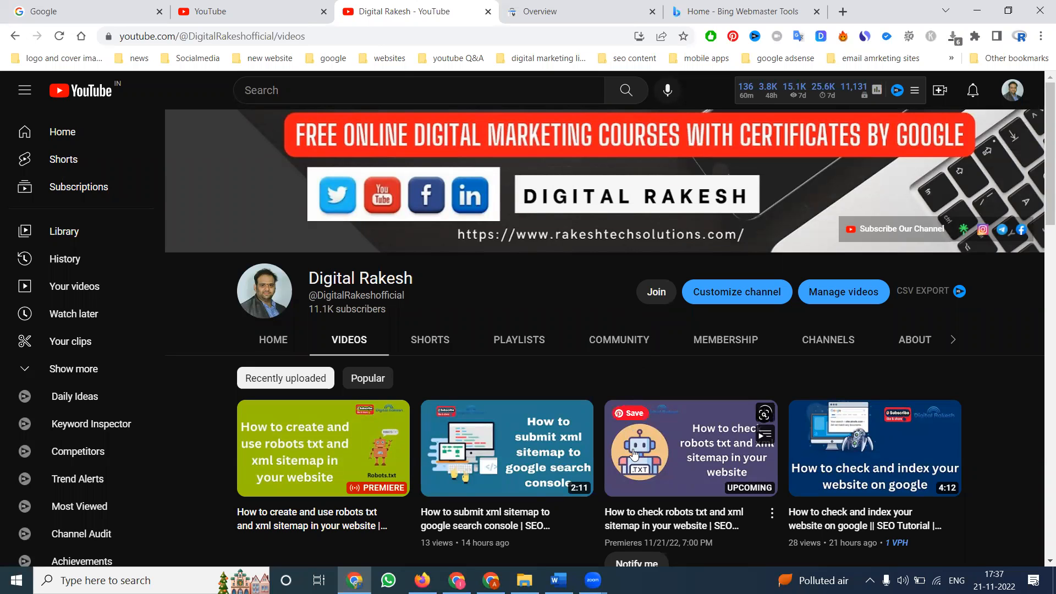
pyautogui.moveTo(609, 551)
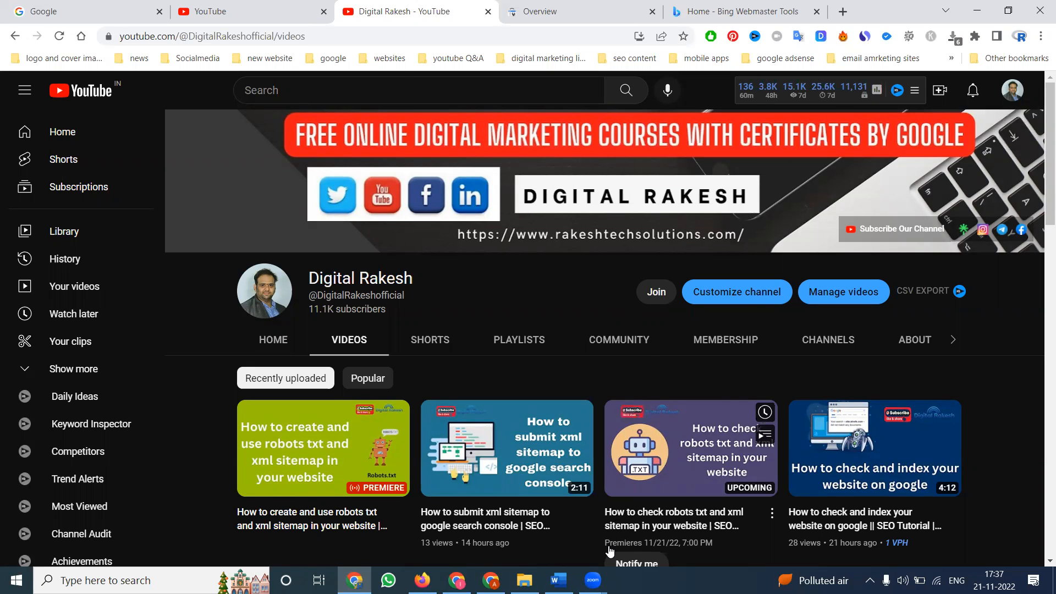
pyautogui.moveTo(609, 551)
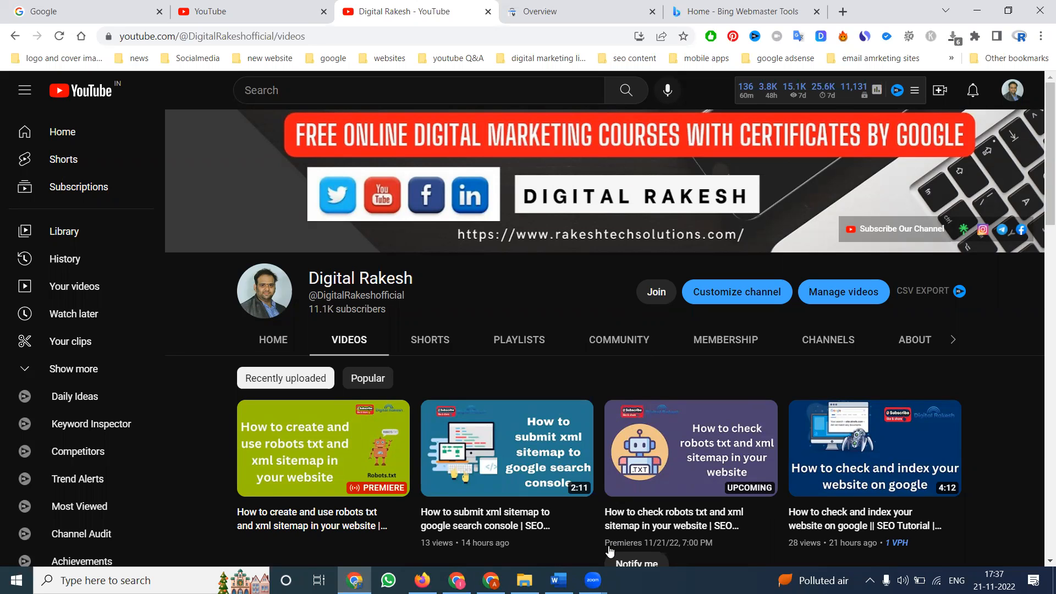